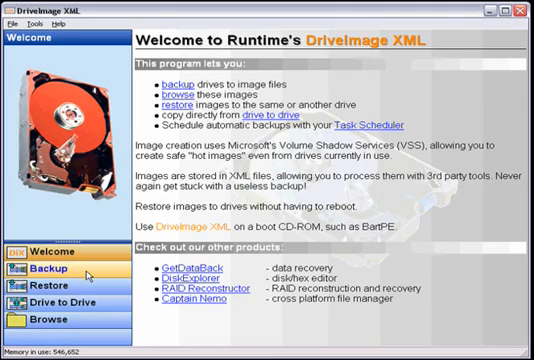
Switch to the Backup section listing the available drives for imaging.
left_click(44, 268)
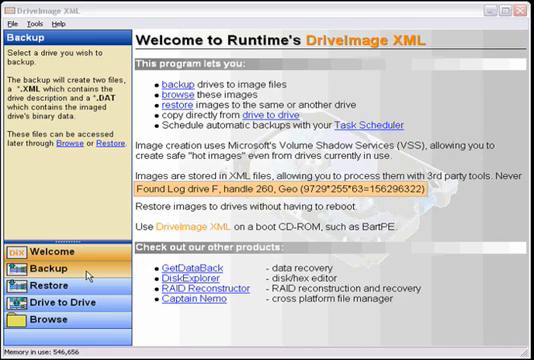
left_click(48, 272)
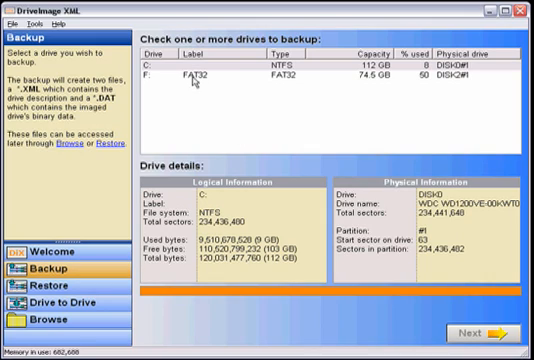
mouse_move(190, 76)
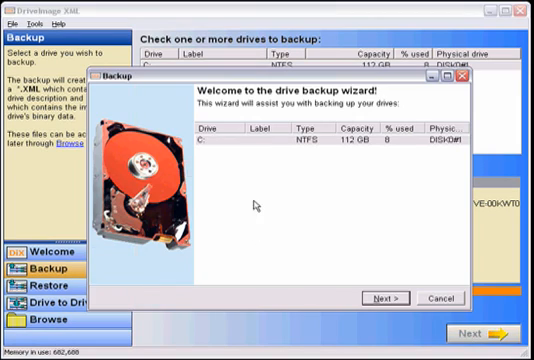
mouse_move(244, 104)
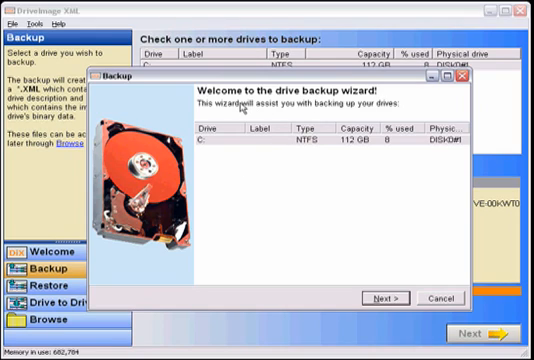
mouse_move(232, 144)
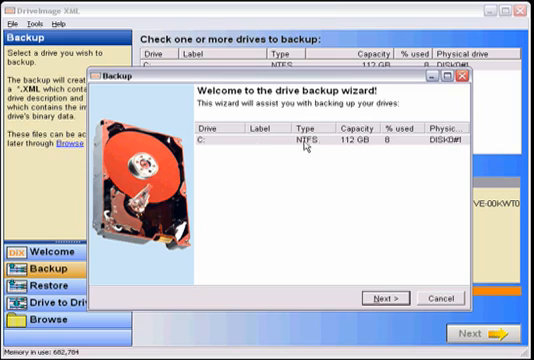
mouse_move(444, 148)
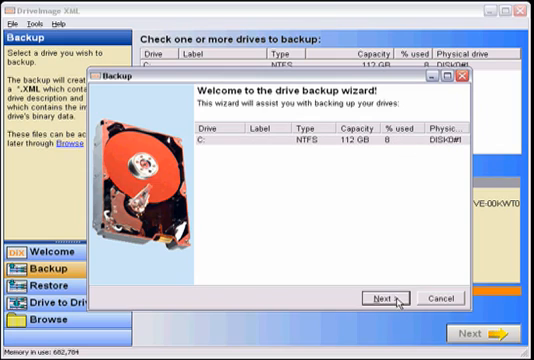
Set drive F: as the destination directory for the Drive_C backup.
left_click(380, 296)
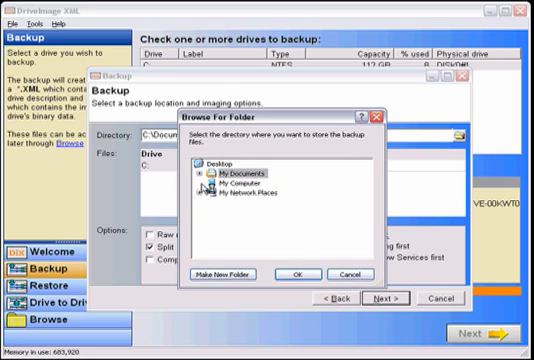
left_click(232, 184)
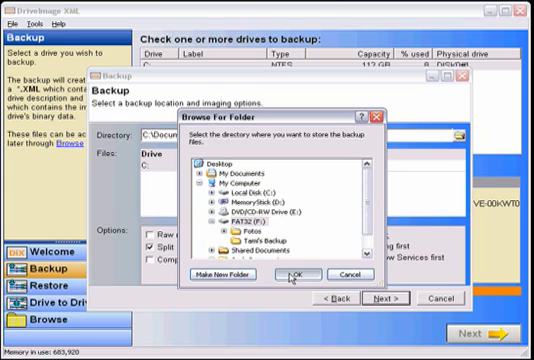
left_click(290, 274)
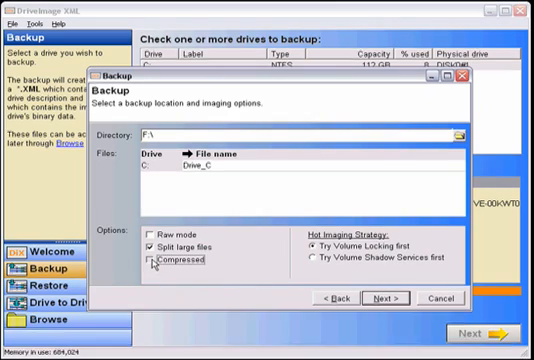
left_click(154, 260)
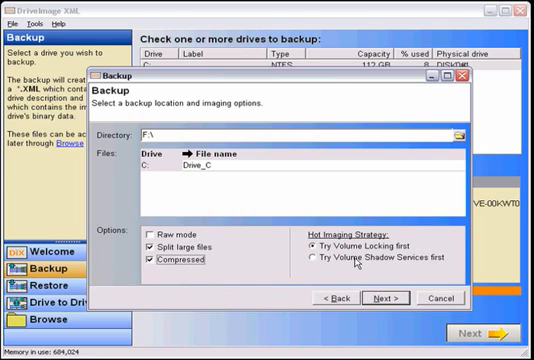
Append '_date' to the backup file name, making it Drive_C_date.
double_click(200, 170)
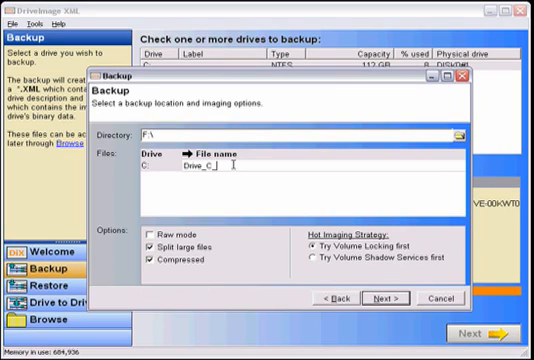
type("_date")
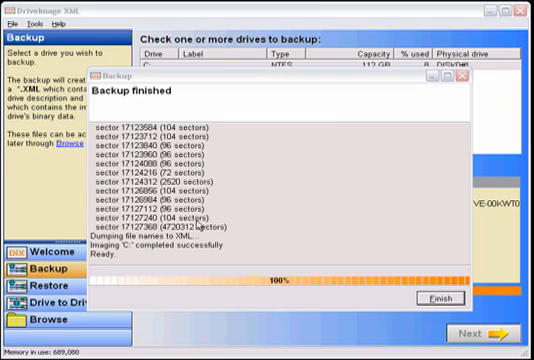
mouse_move(190, 238)
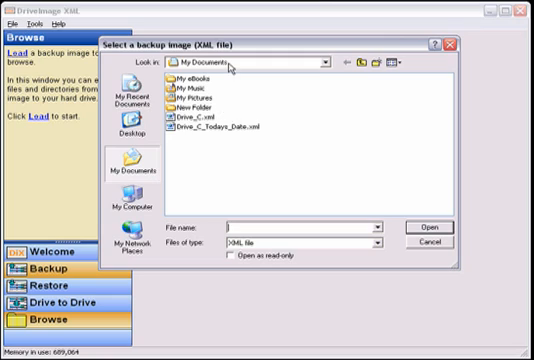
Load F:\Drive_C_date.xml in Browse view to read its directories and files.
left_click(330, 62)
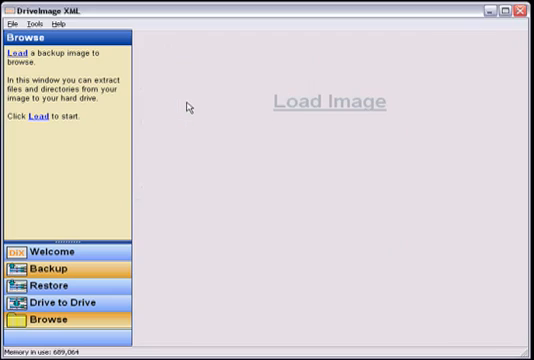
left_click(12, 54)
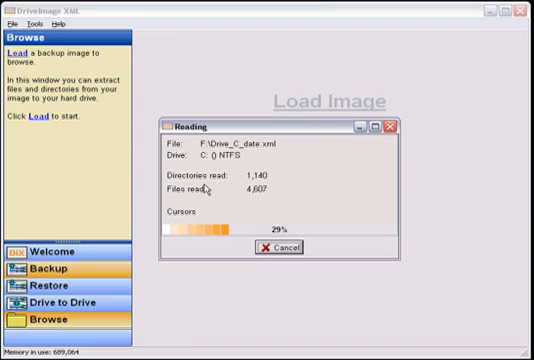